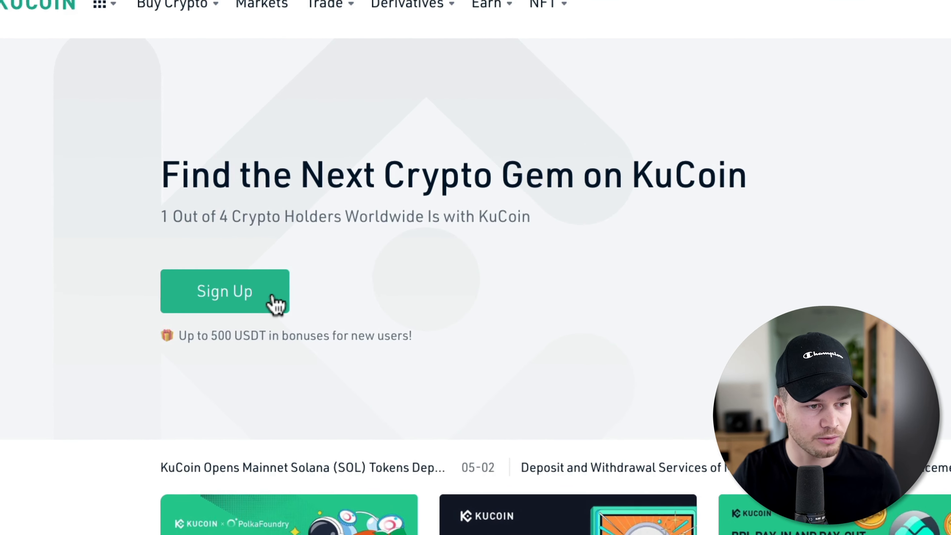
click(224, 292)
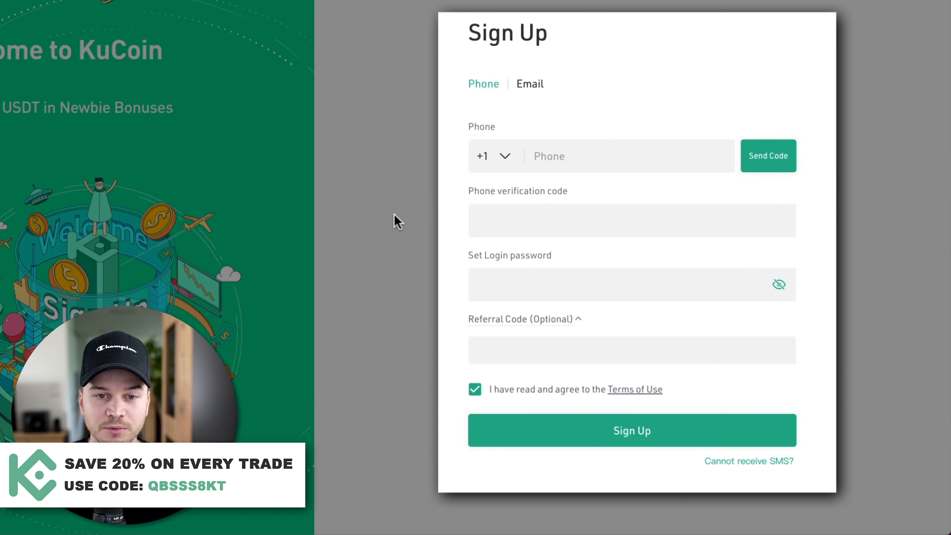
click(529, 84)
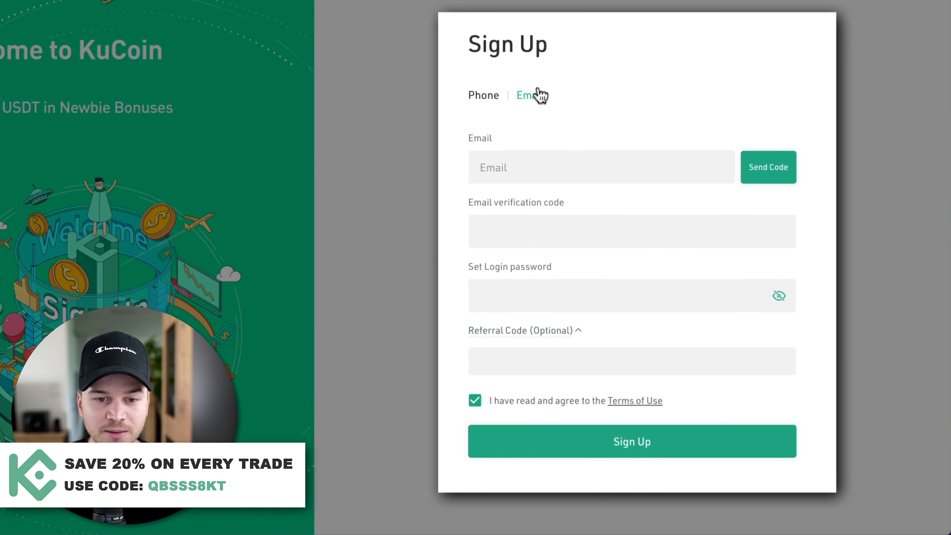
mouse_move(438, 216)
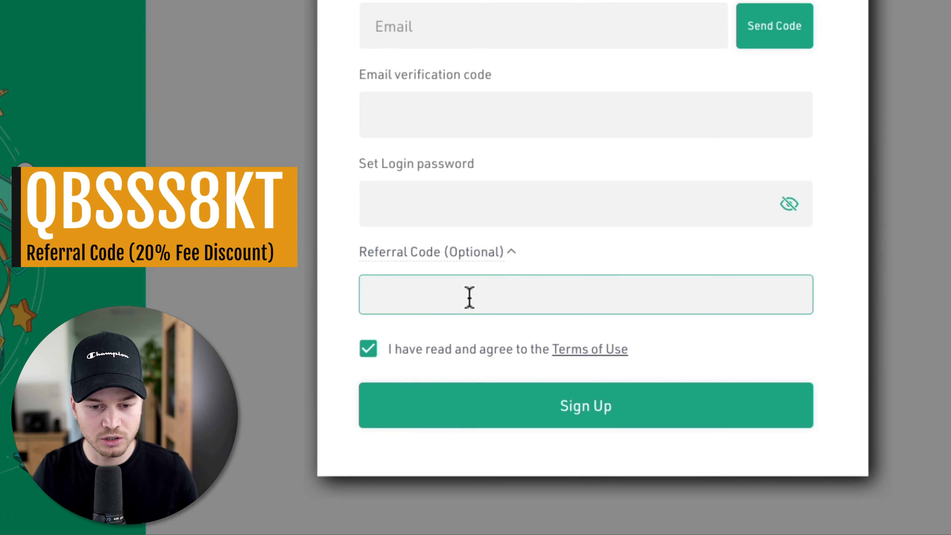
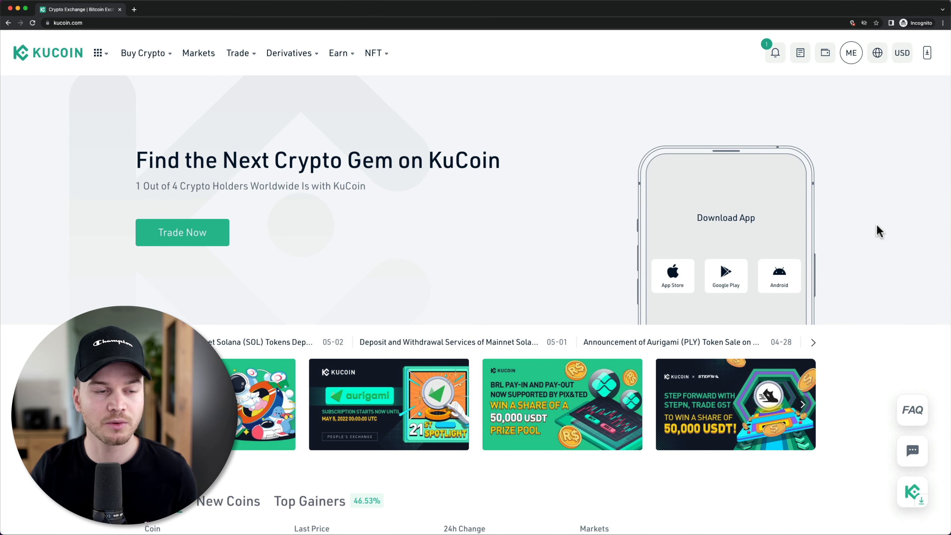
mouse_move(902, 210)
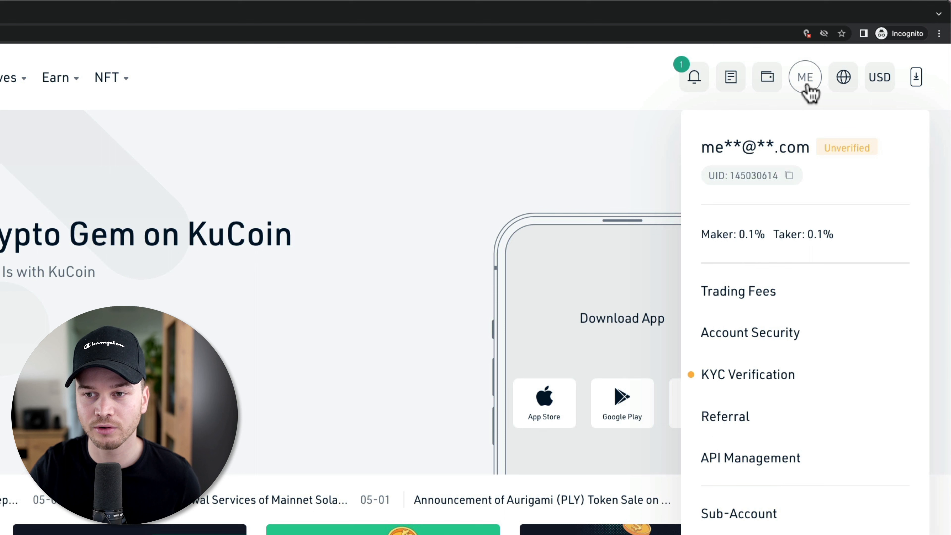
mouse_move(818, 263)
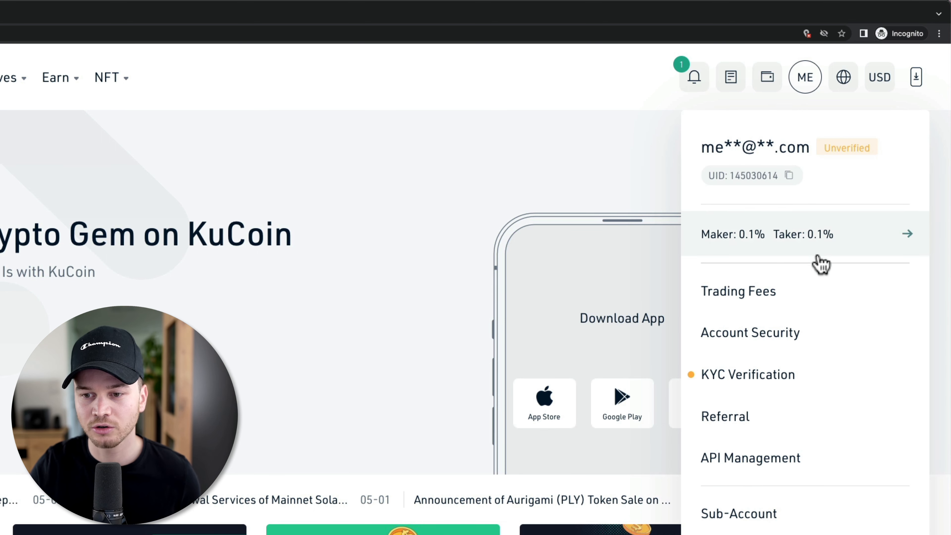
mouse_move(819, 337)
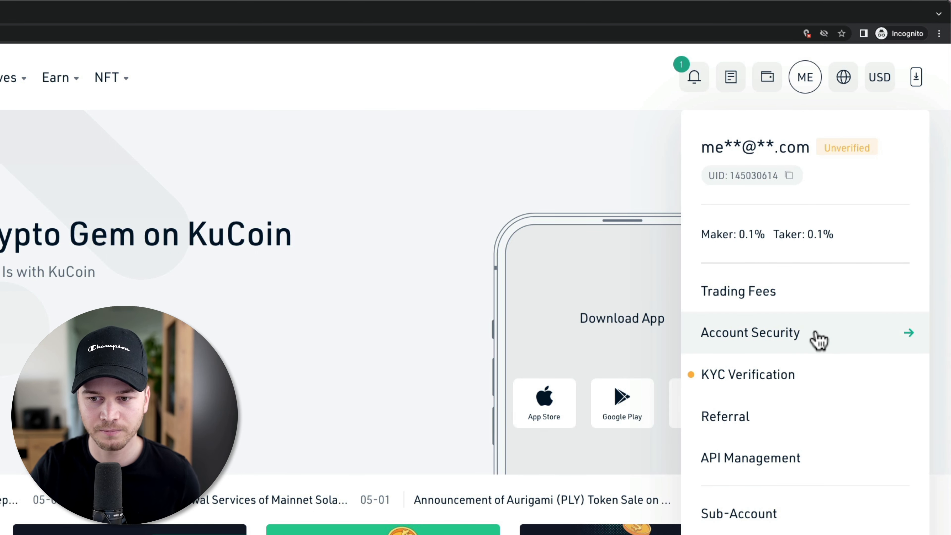
Go to Account Security from the ME account menu
click(750, 332)
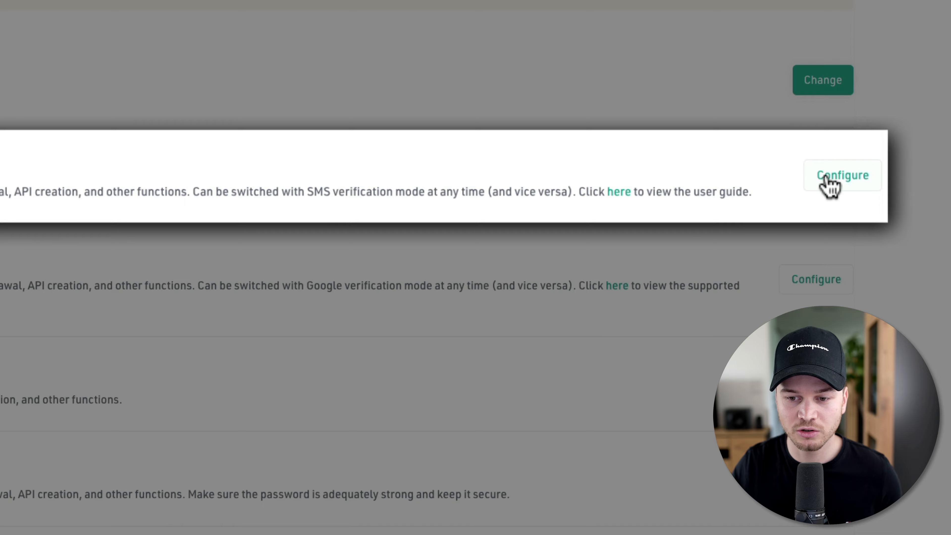
Start Google Verification setup, request the email code, paste it and submit
click(842, 175)
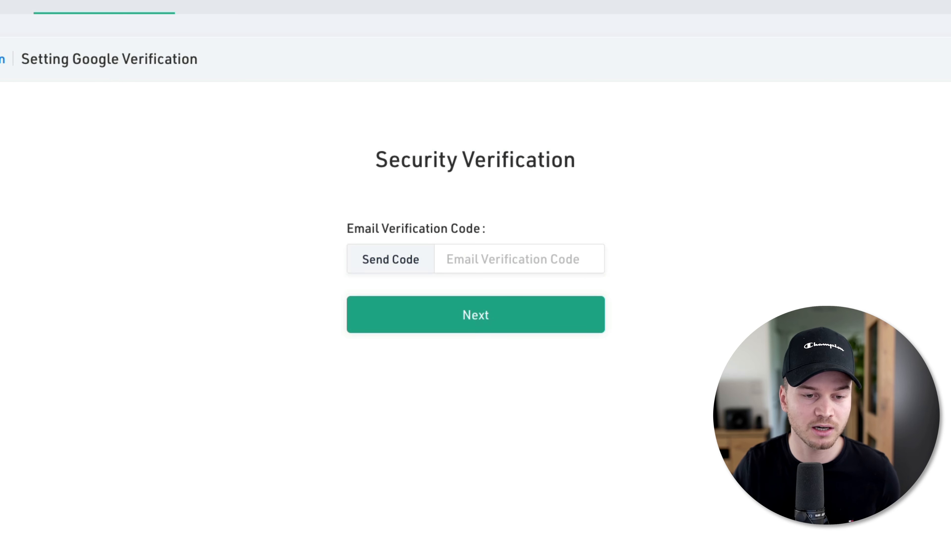
mouse_move(405, 276)
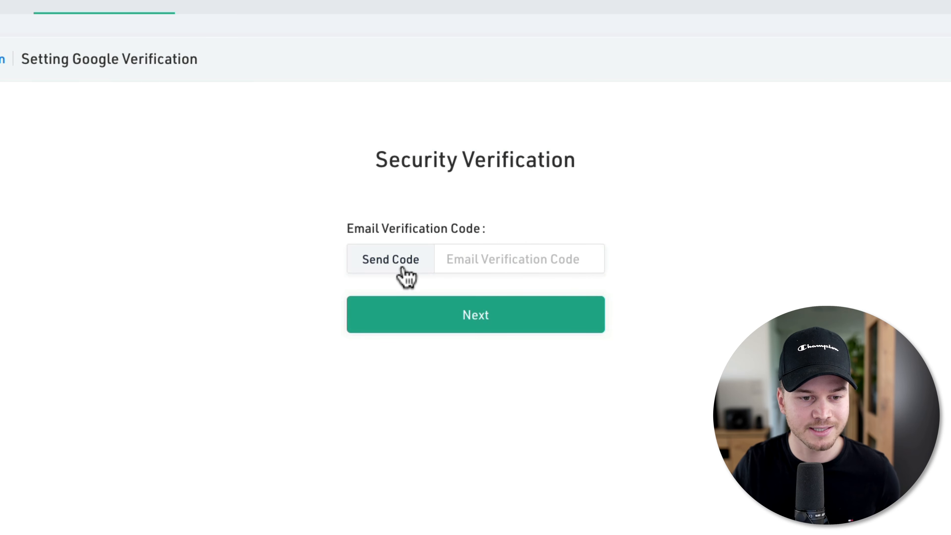
click(389, 259)
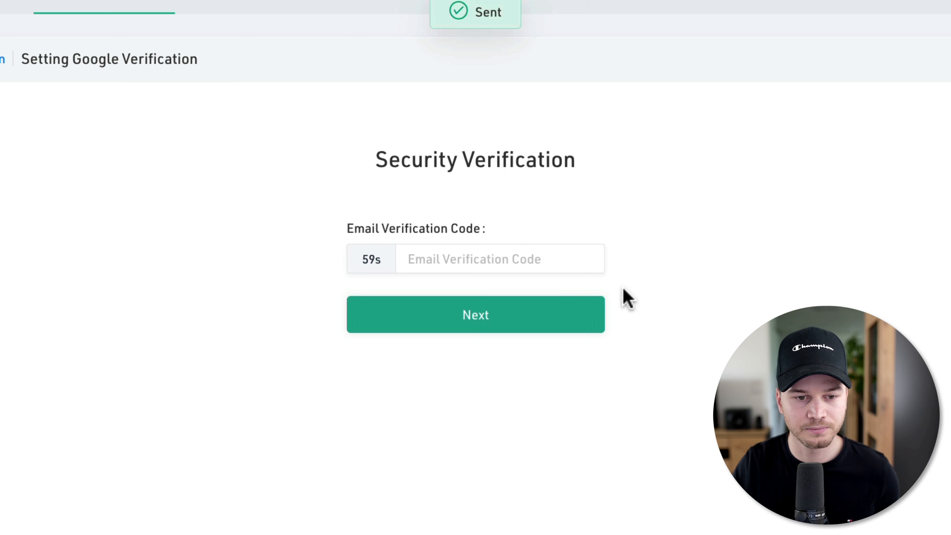
mouse_move(721, 297)
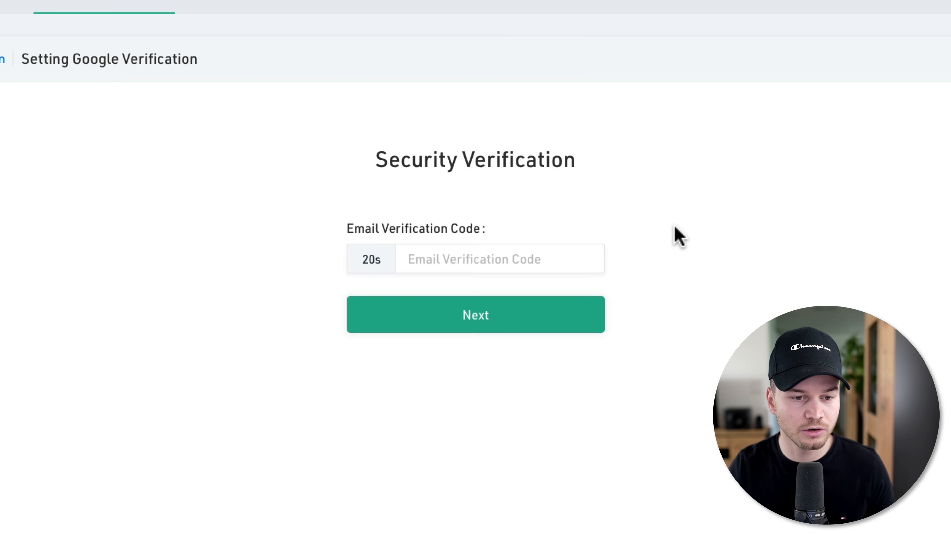
right_click(442, 259)
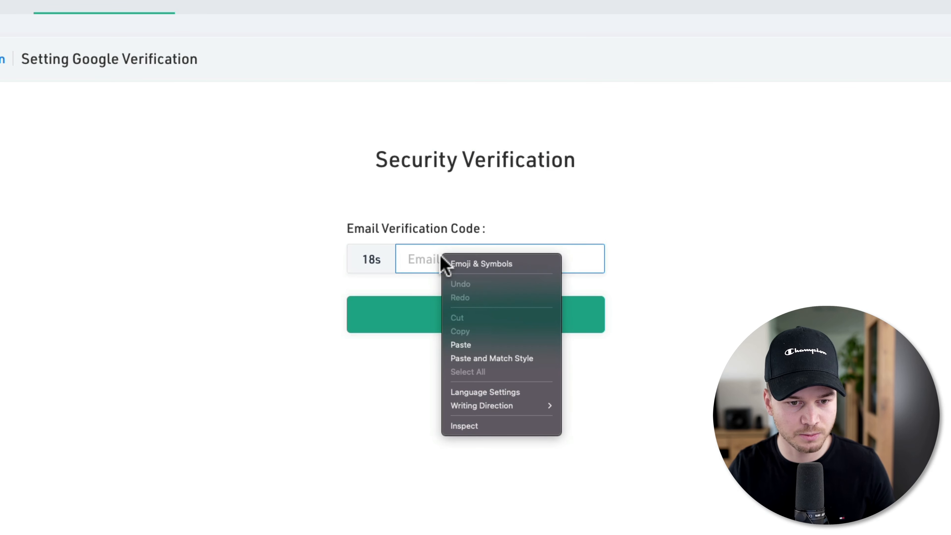
click(460, 345)
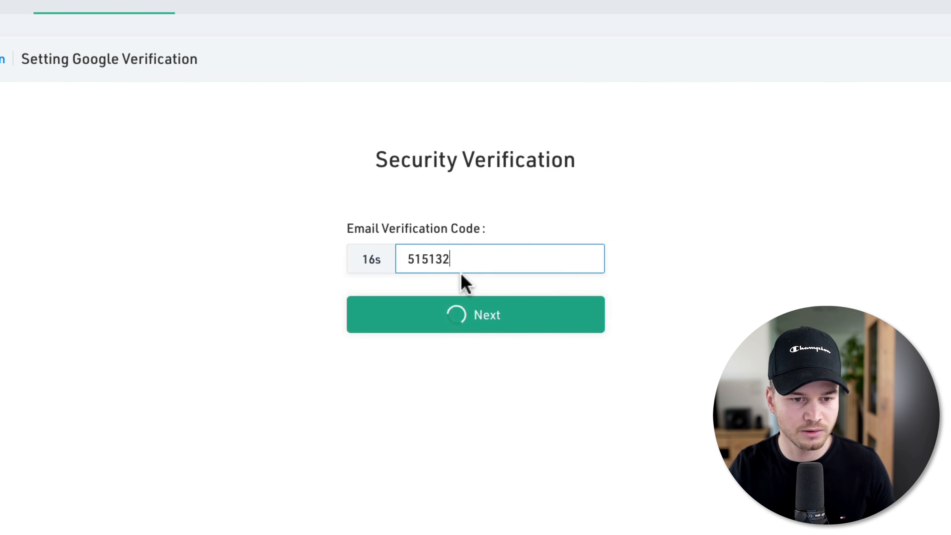
click(475, 315)
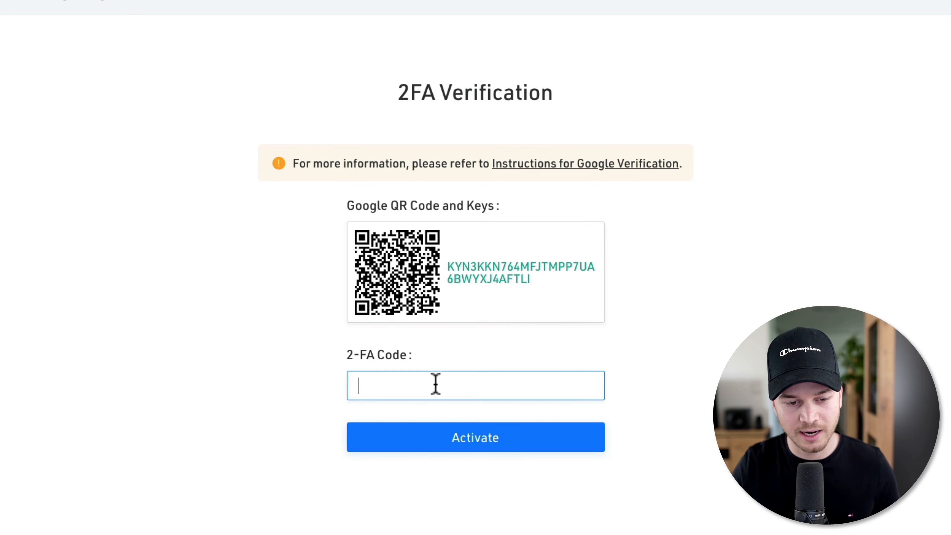
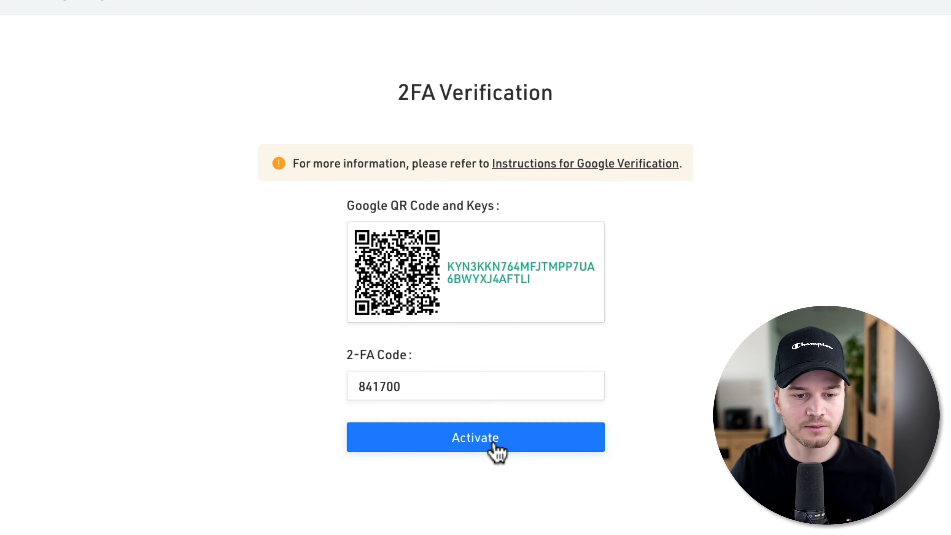
click(475, 438)
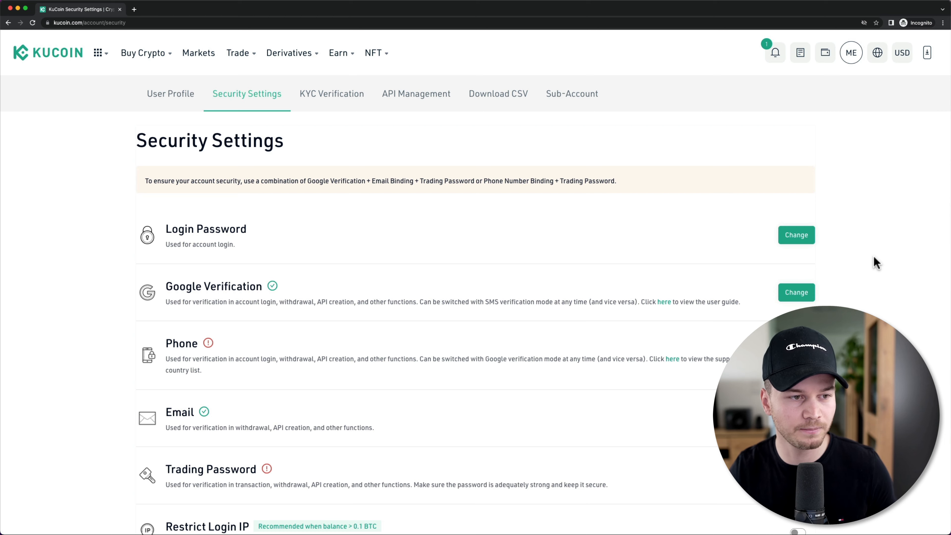
scroll(down, 3)
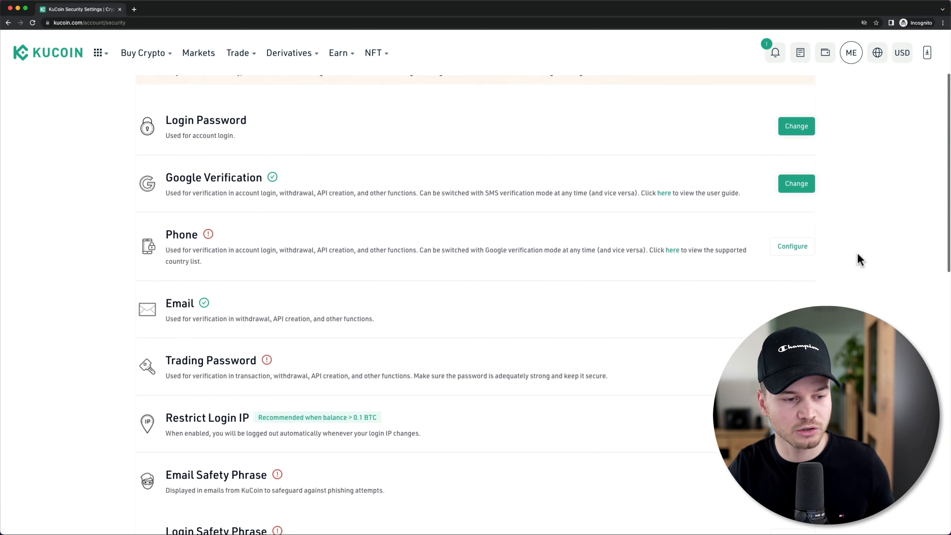
scroll(down, 3)
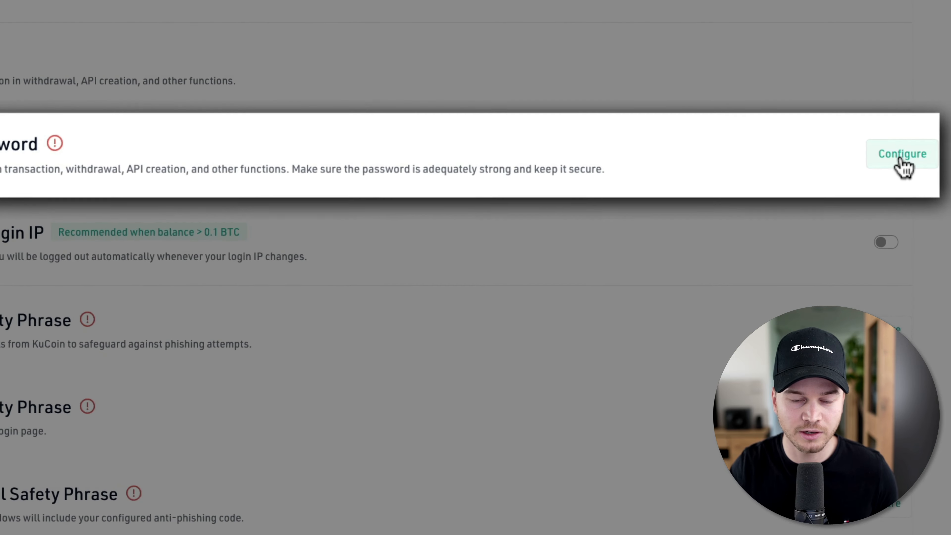
click(902, 154)
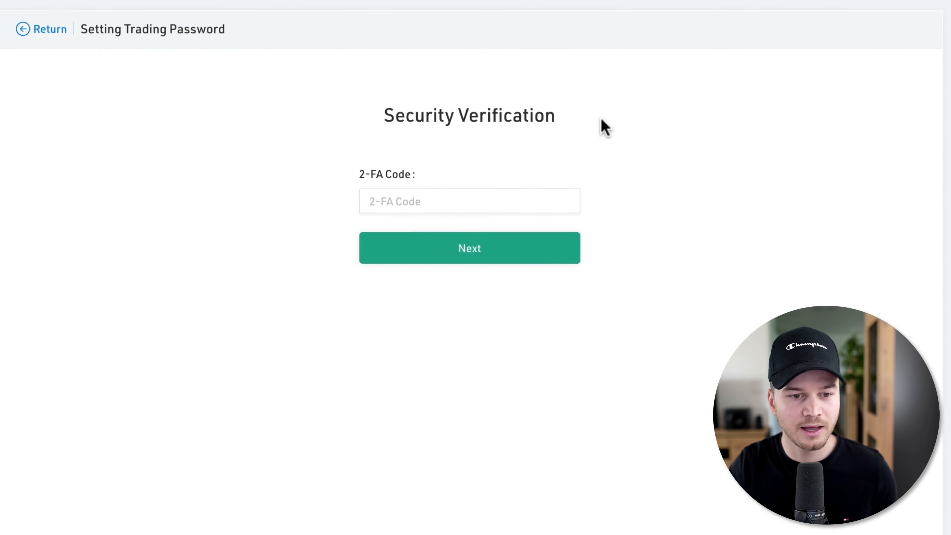
click(469, 201)
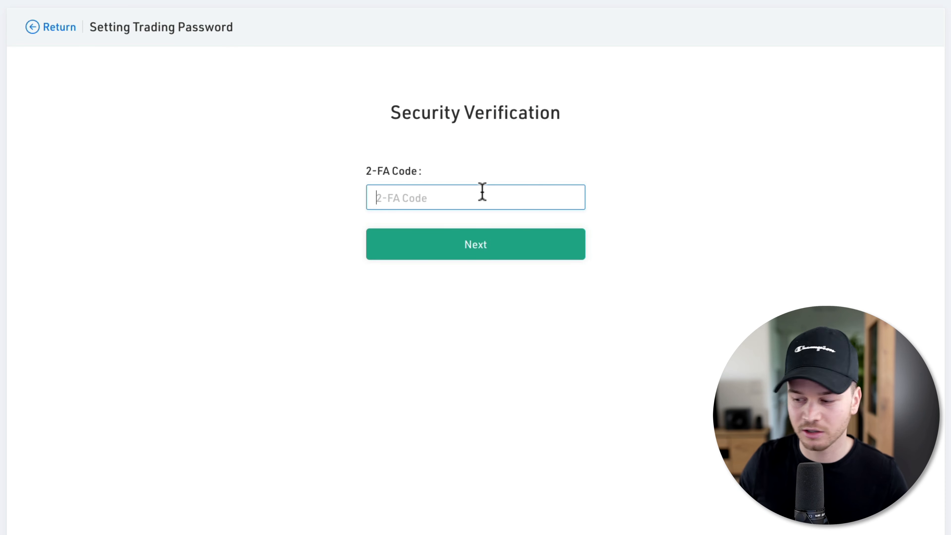
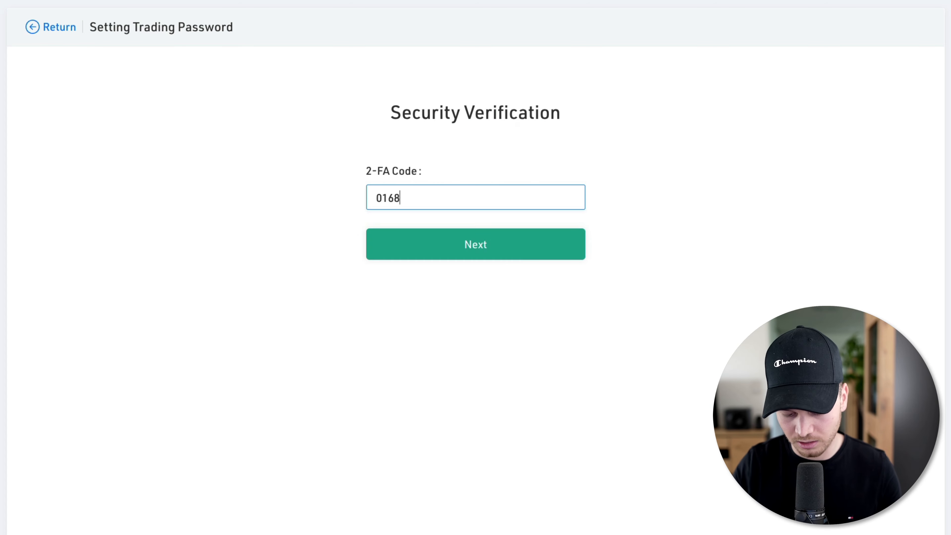
click(475, 243)
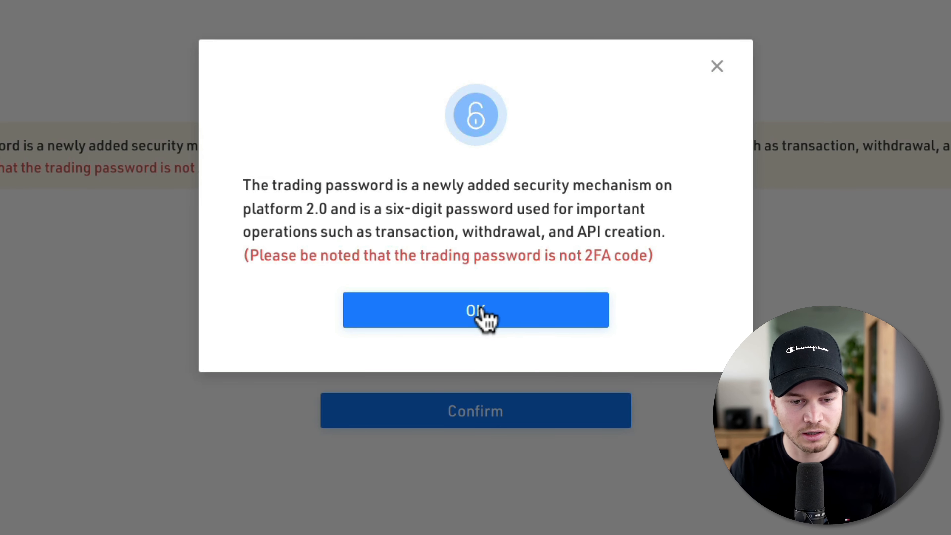
Dismiss the notice and confirm the six-digit trading password
click(475, 310)
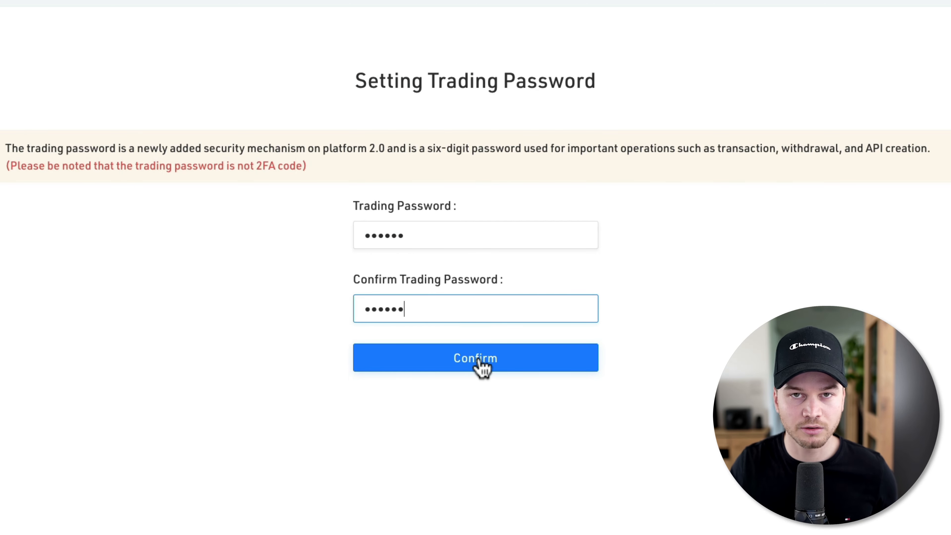
click(475, 357)
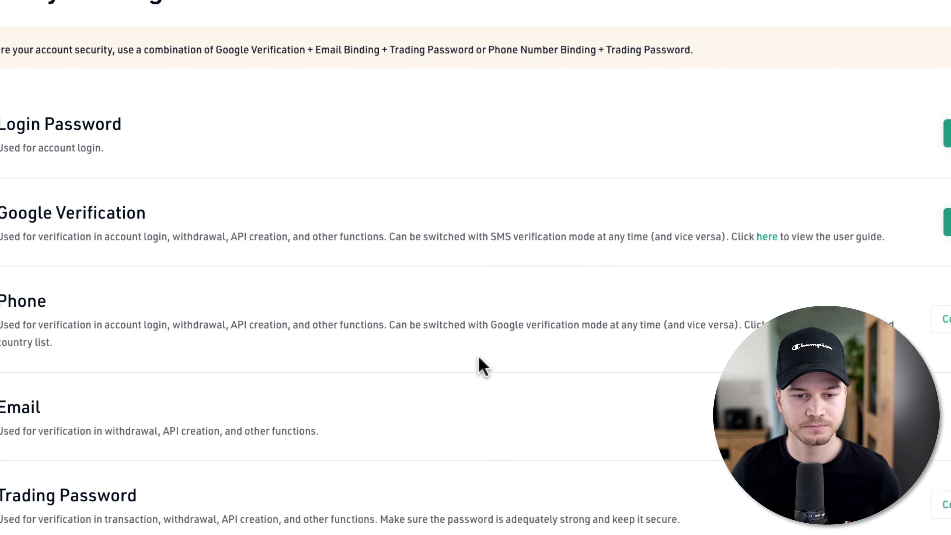
Check Trading Password shows verified, then return to the KuCoin home page
scroll(up, 3)
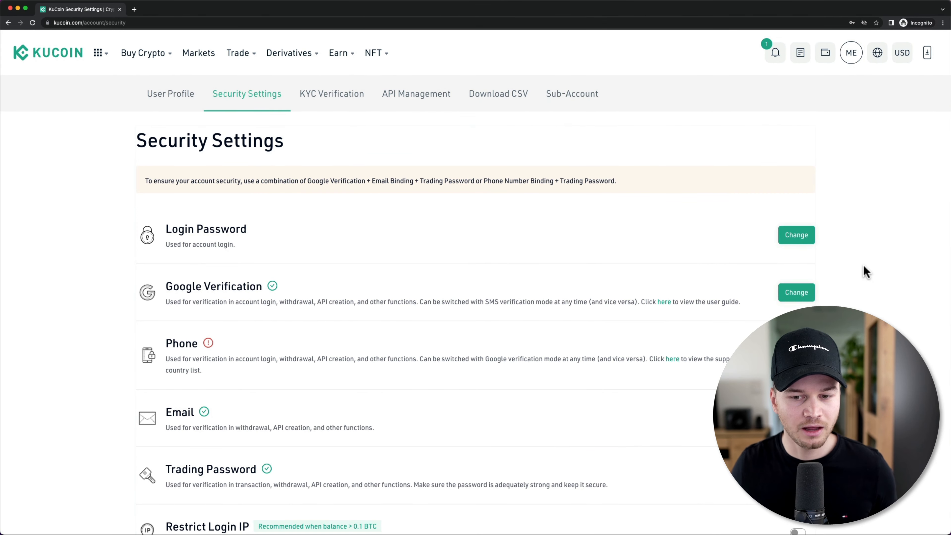
scroll(down, 3)
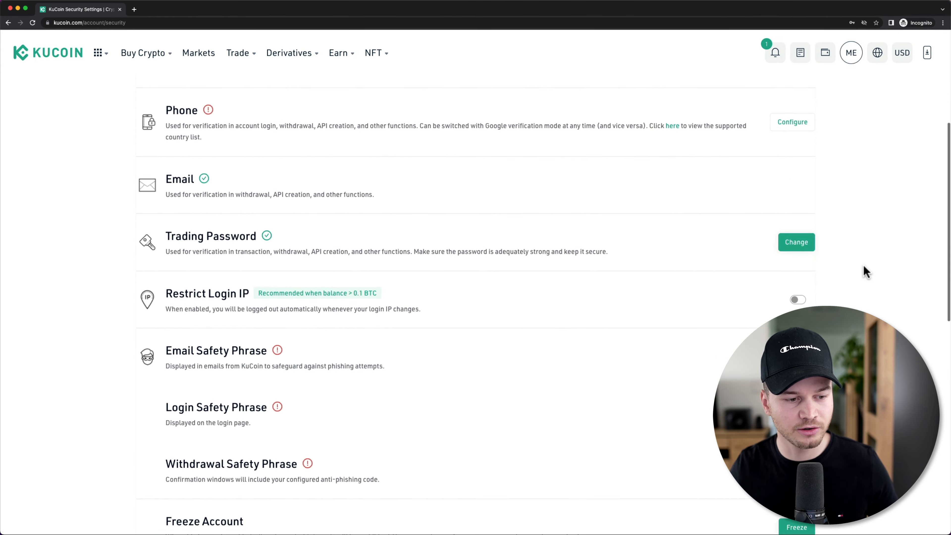
scroll(down, 3)
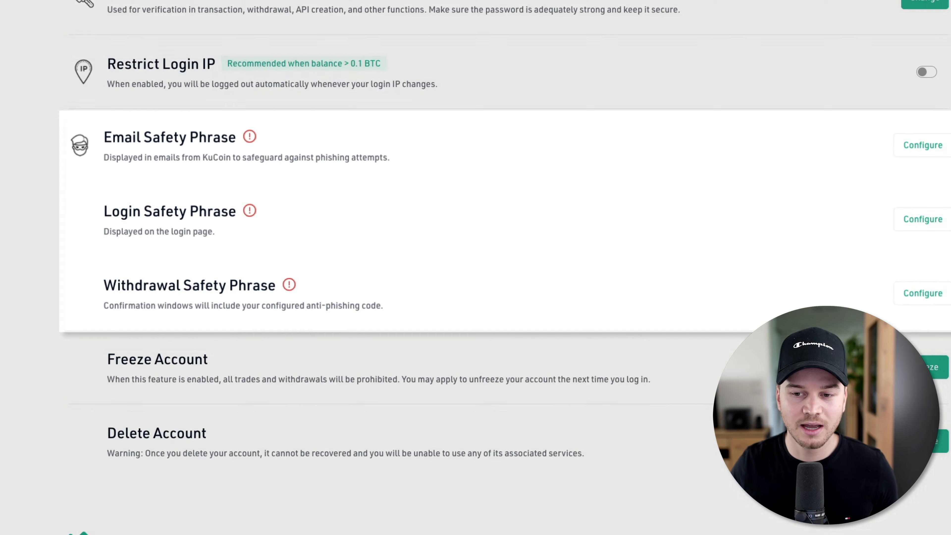
scroll(up, 3)
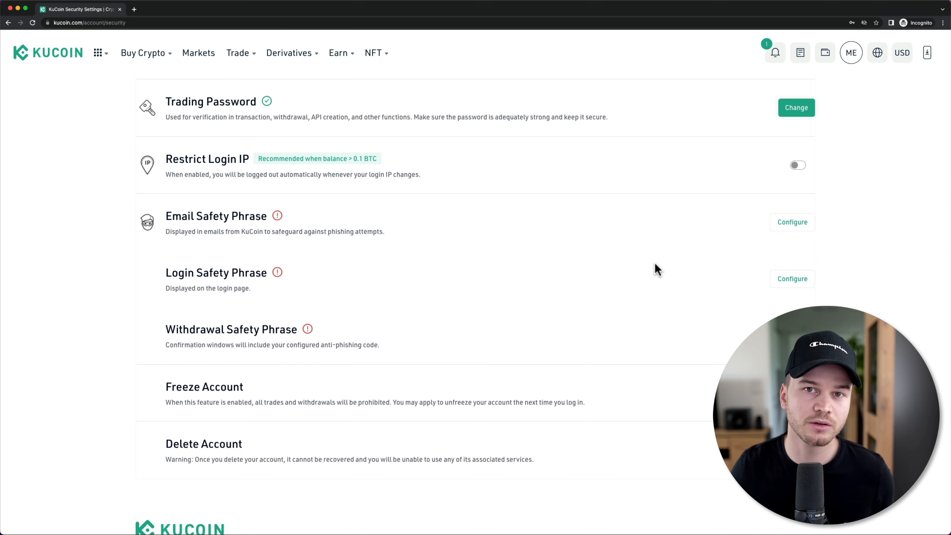
mouse_move(327, 183)
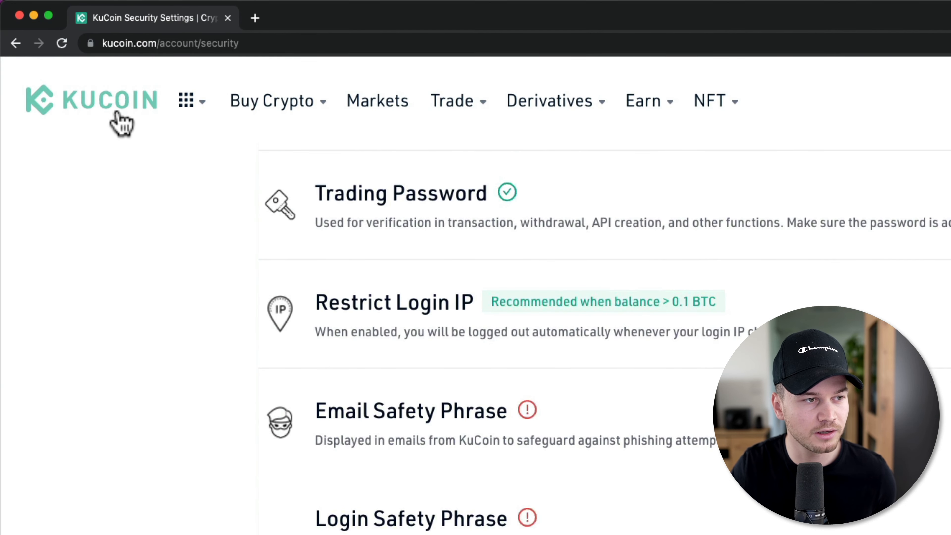
click(92, 100)
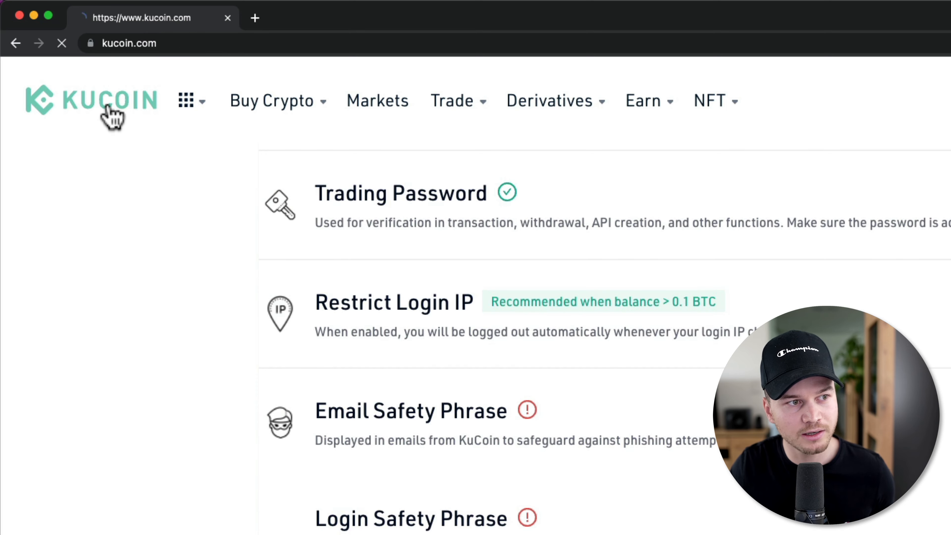
click(91, 101)
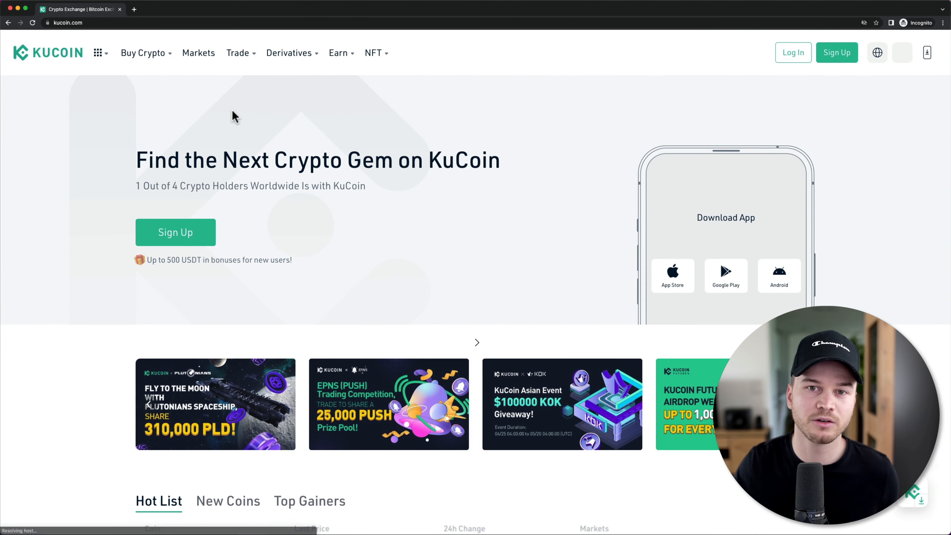